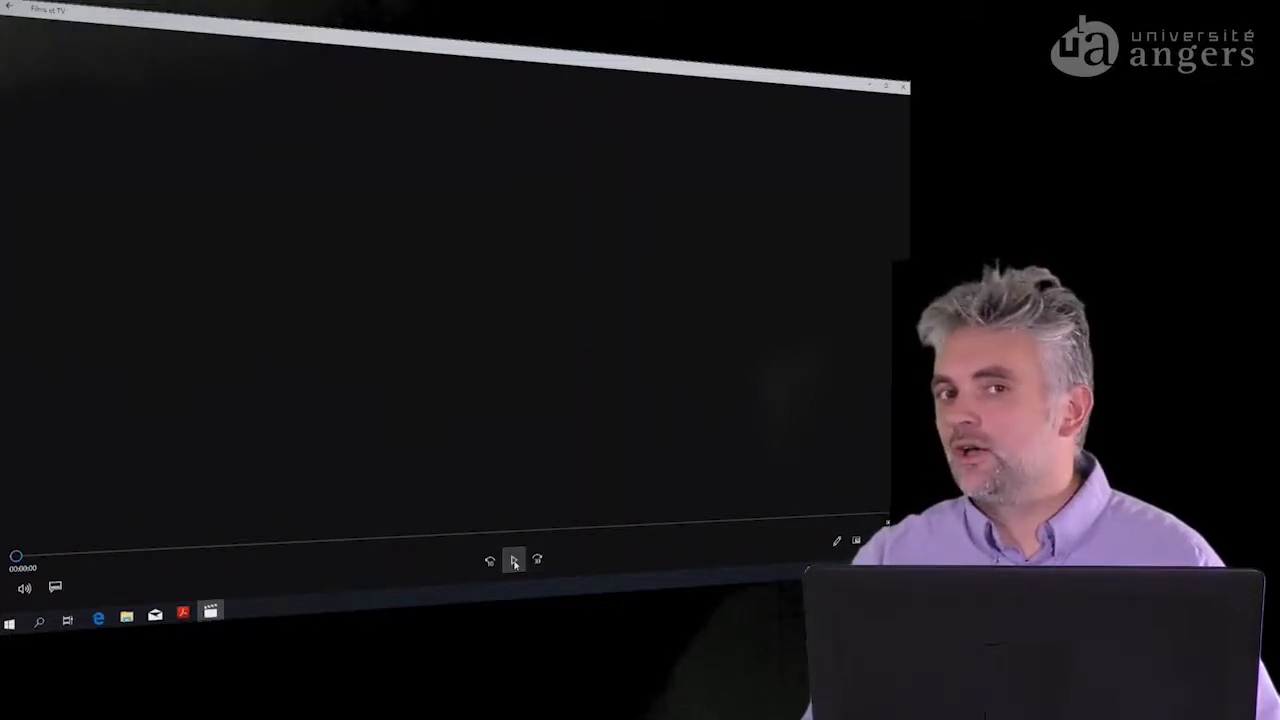
Start playback of the growth-chamber video showing the researcher adjusting the mesh tray.
{"action": "left_click", "coordinate": [514, 560]}
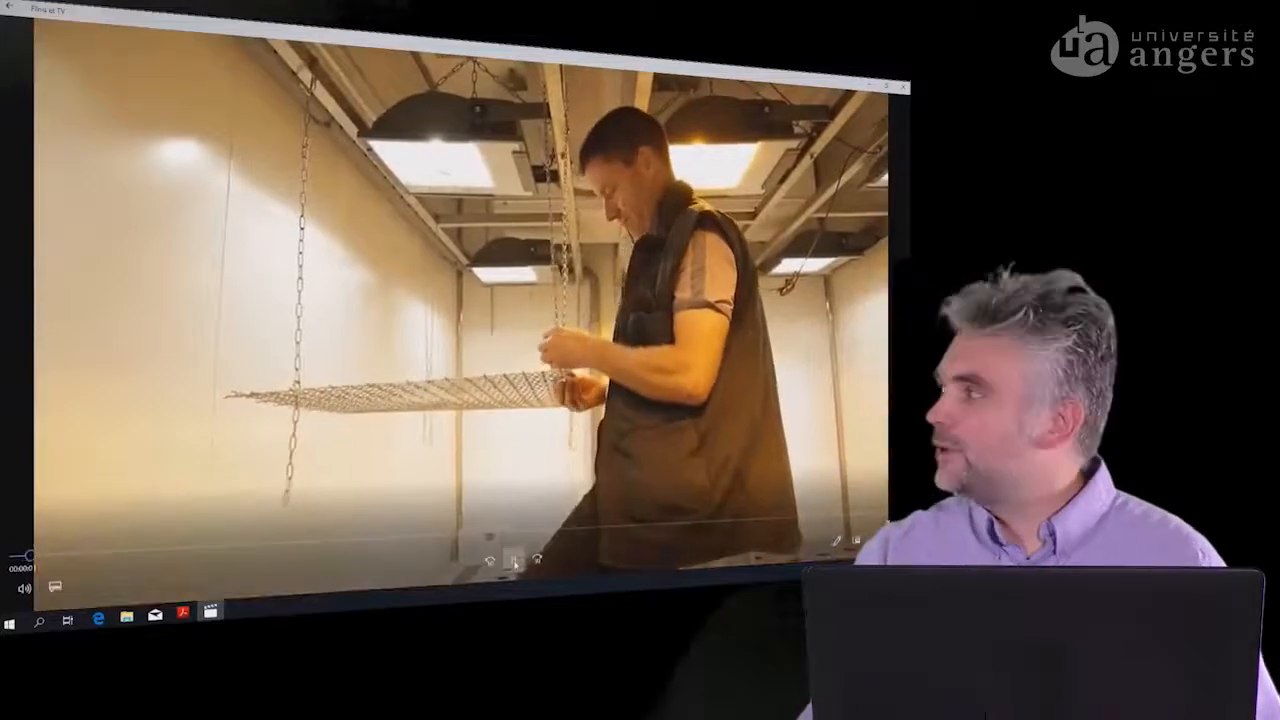